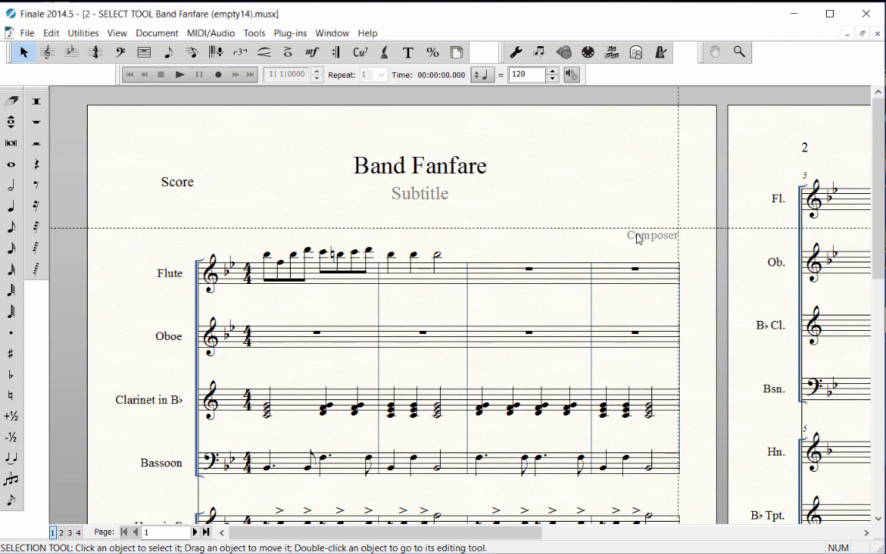
Delete the Subtitle text block, then select the Flute's second measure.
left_click(419, 194)
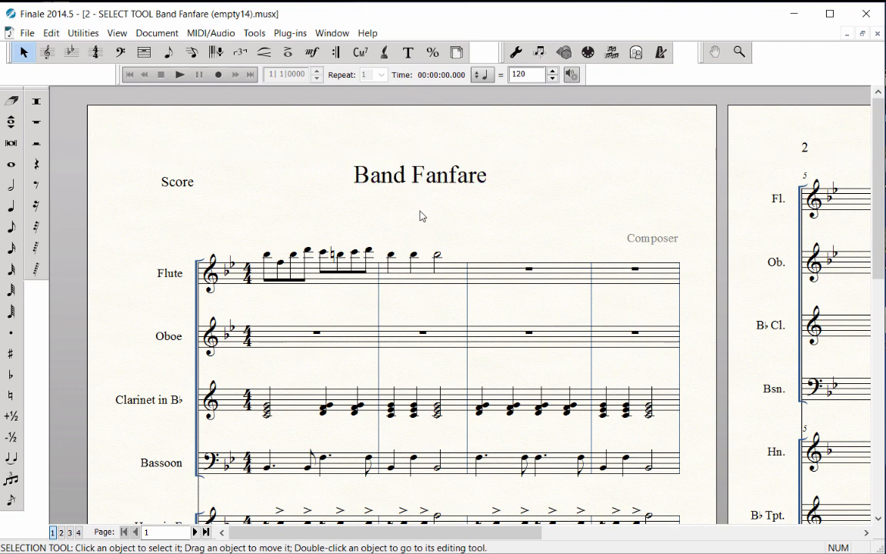
left_click(421, 275)
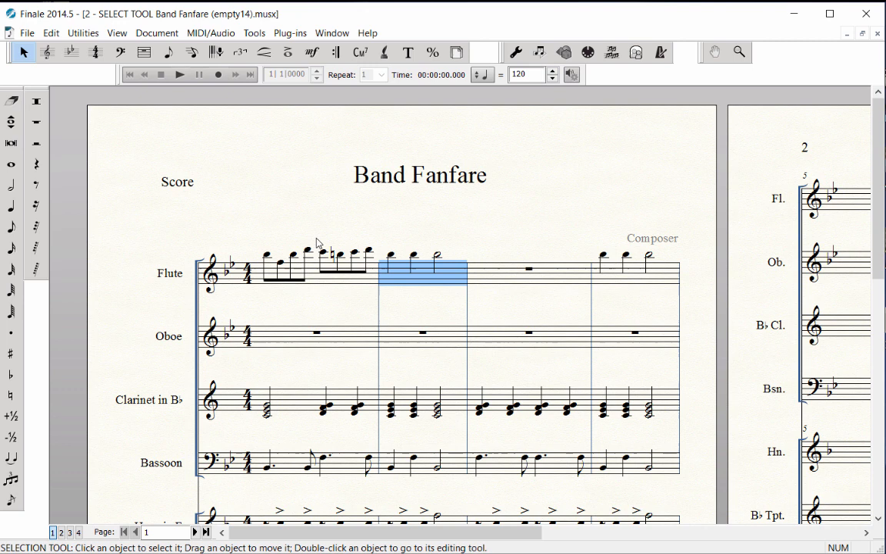
Drag-copy the Flute measure to another bar and the whole Flute line onto the Oboe staff.
left_click(335, 273)
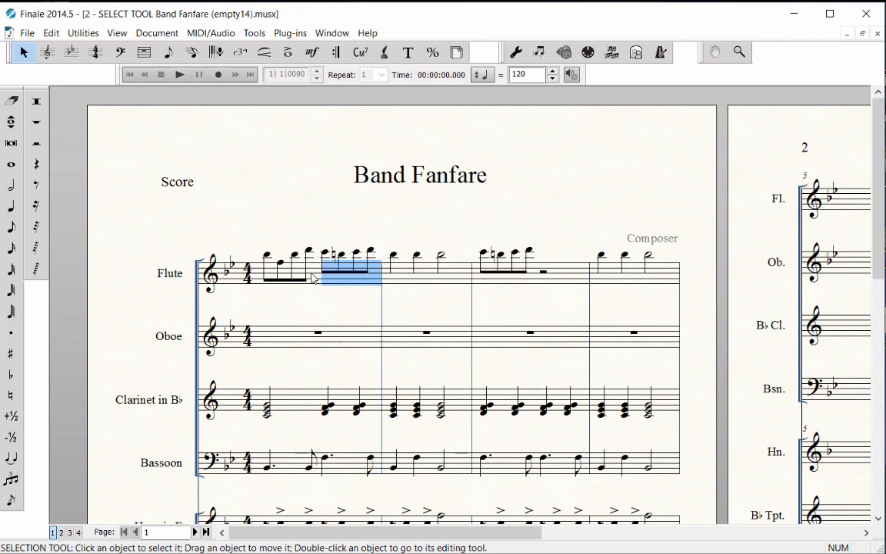
left_click(276, 269)
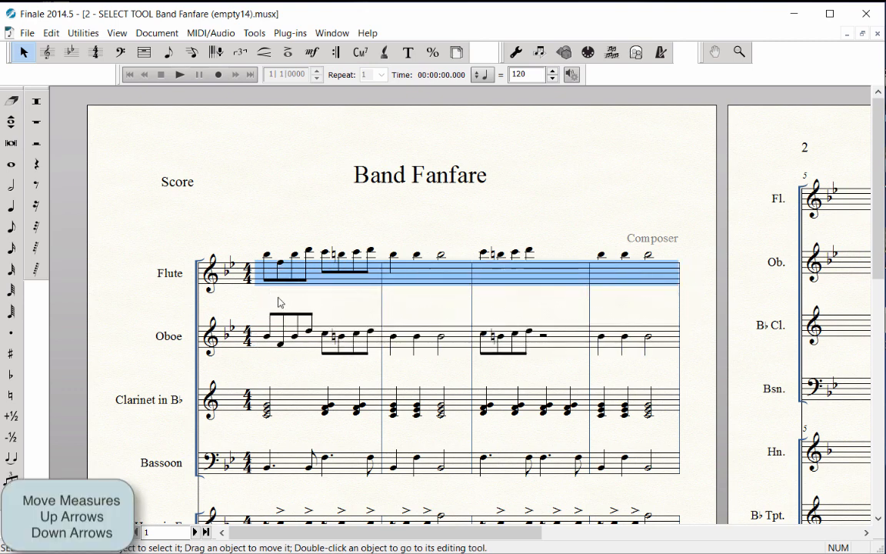
left_click(615, 279)
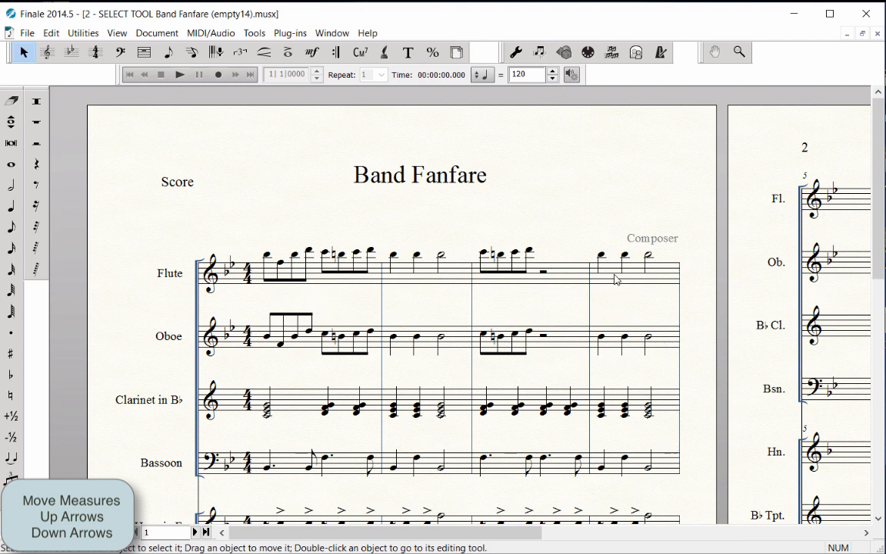
left_click(634, 273)
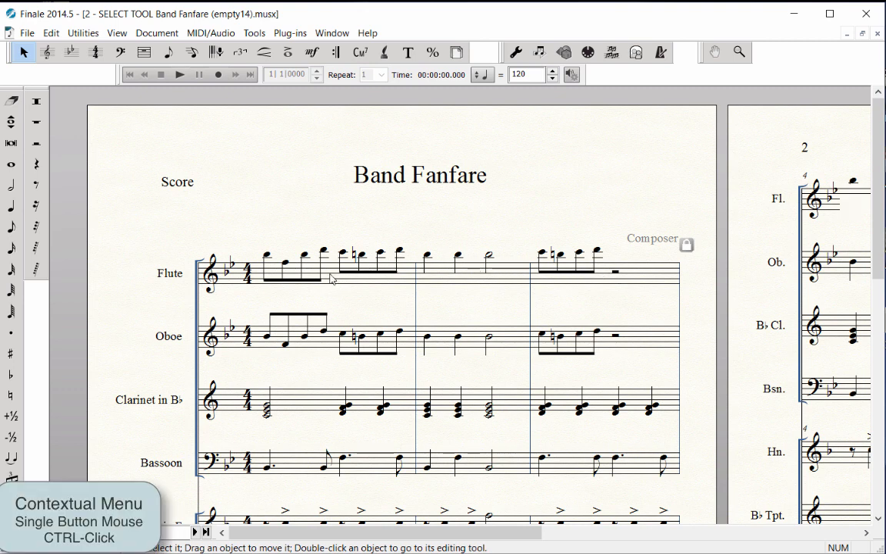
Show the contextual menu for the Flute's first measure and browse its Barline submenu.
right_click(332, 278)
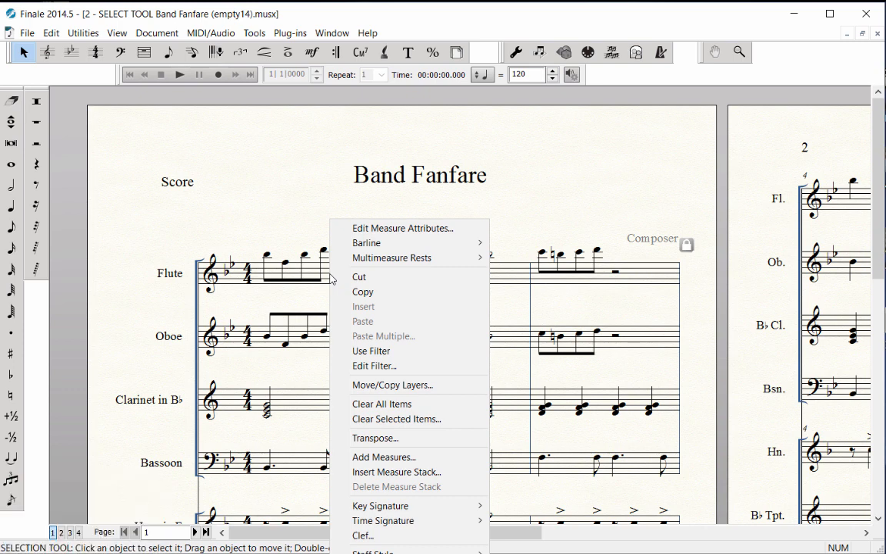
mouse_move(366, 242)
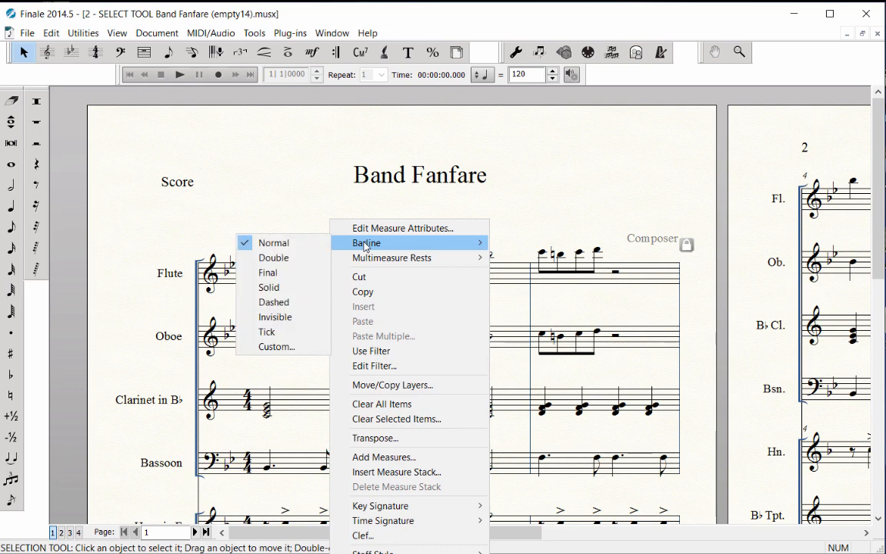
mouse_move(370, 351)
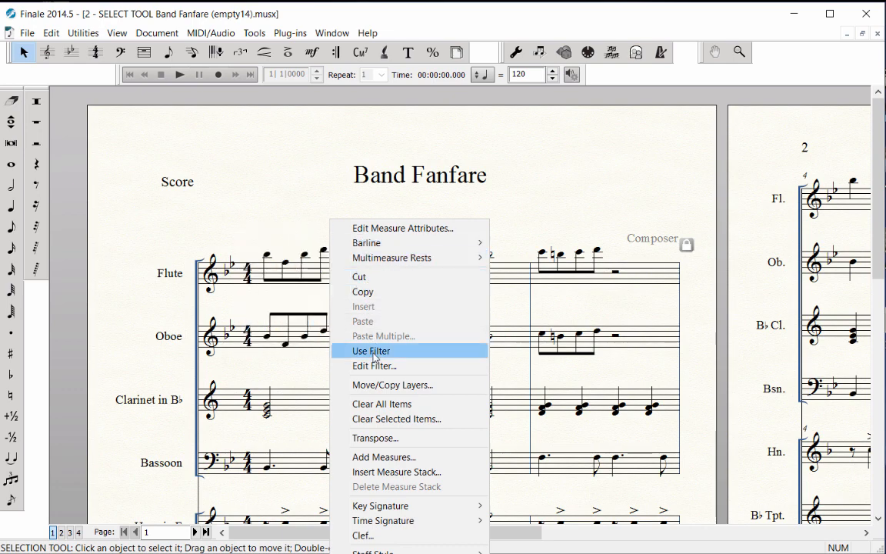
left_click(374, 366)
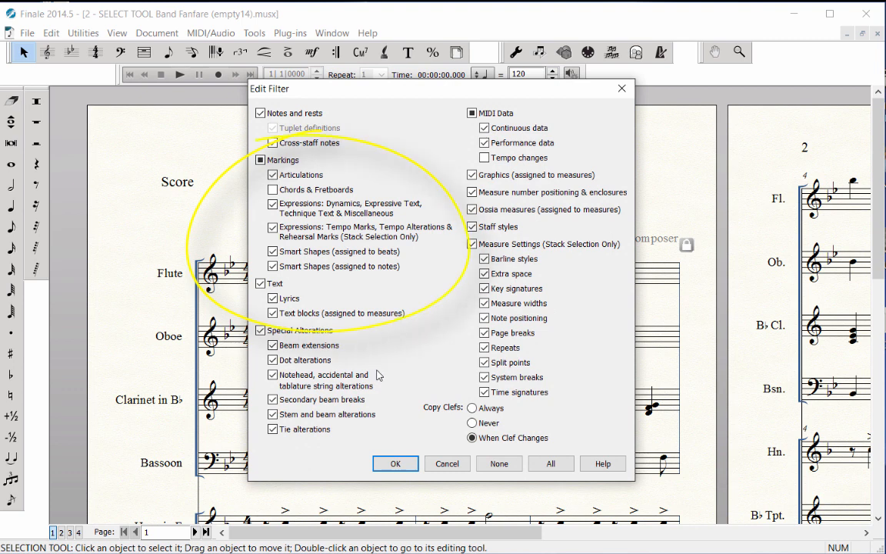
mouse_move(477, 313)
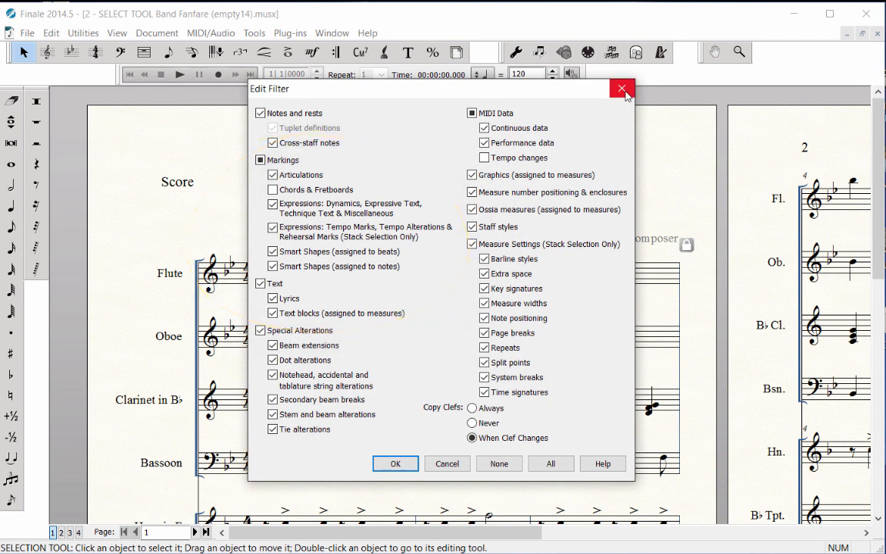
left_click(621, 89)
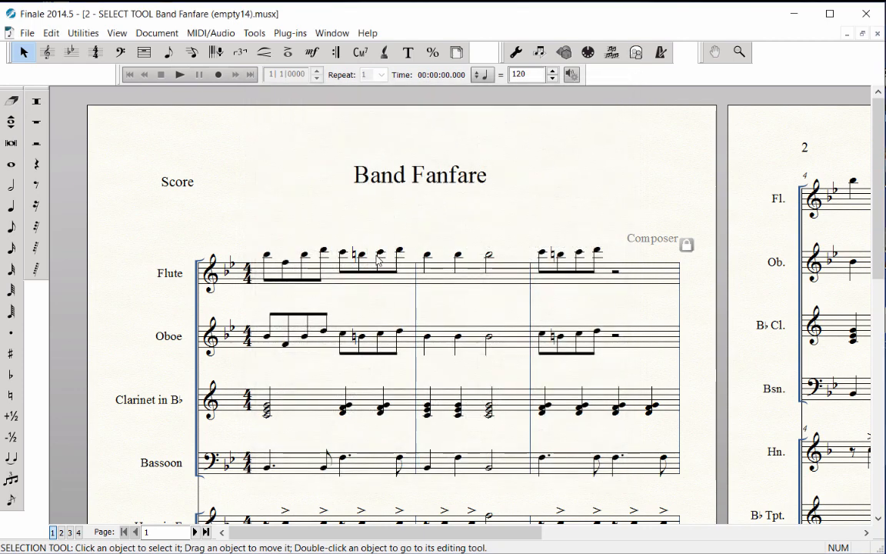
right_click(377, 258)
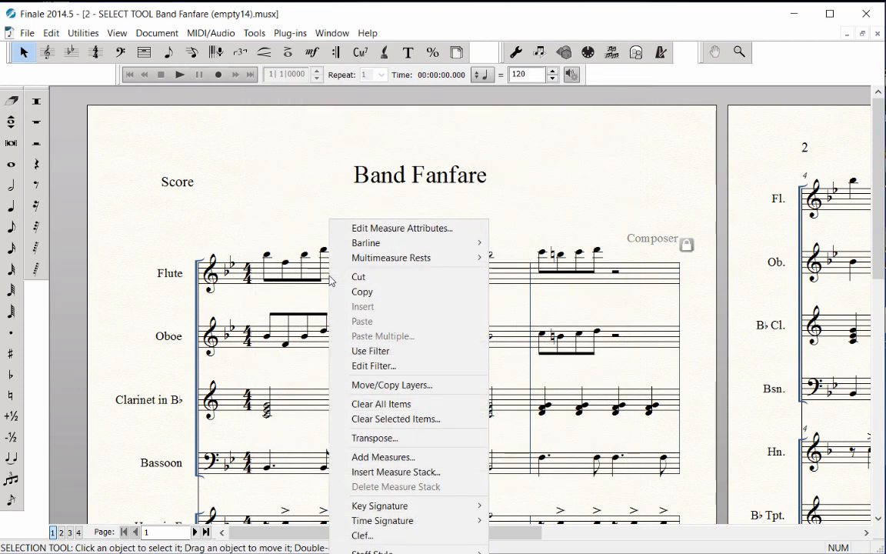
left_click(375, 437)
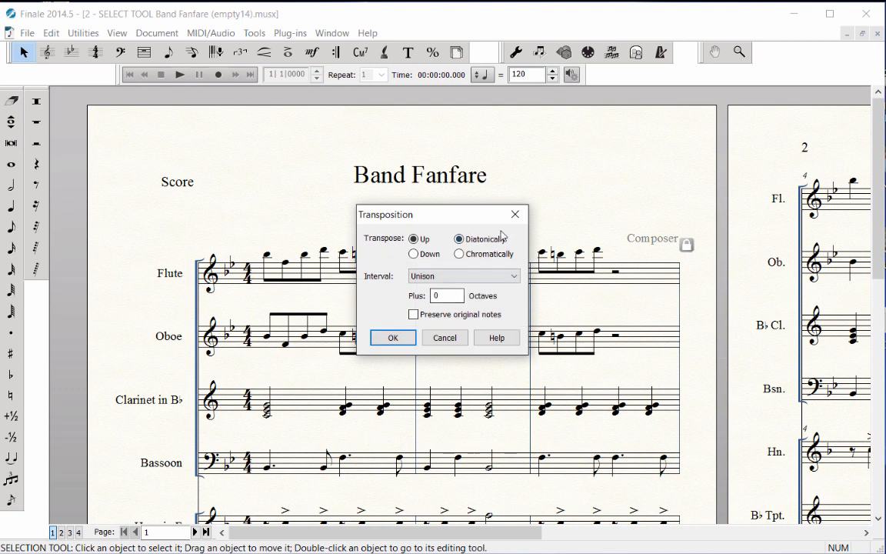
left_click(393, 337)
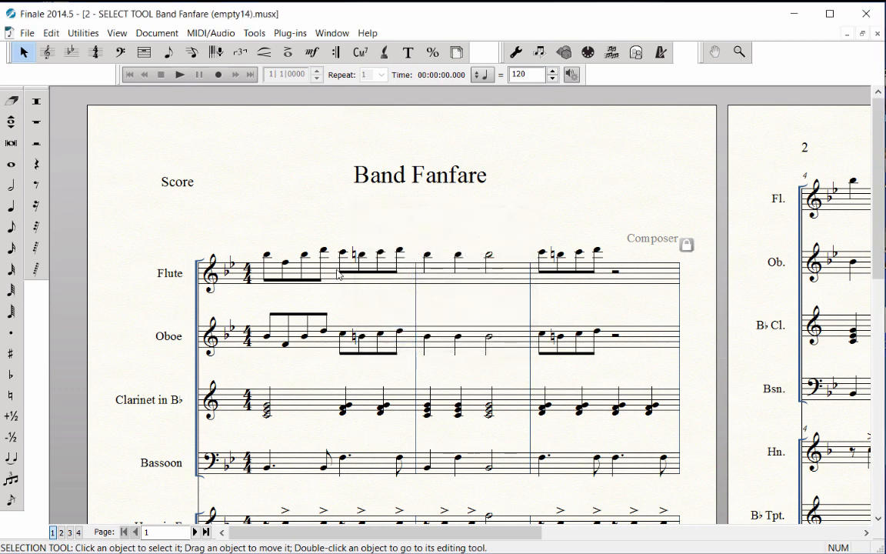
left_click(315, 274)
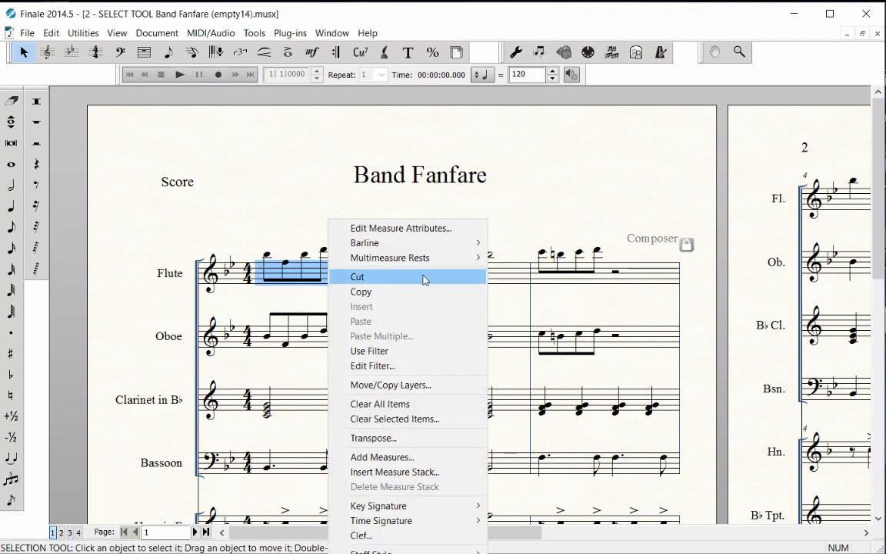
mouse_move(394, 470)
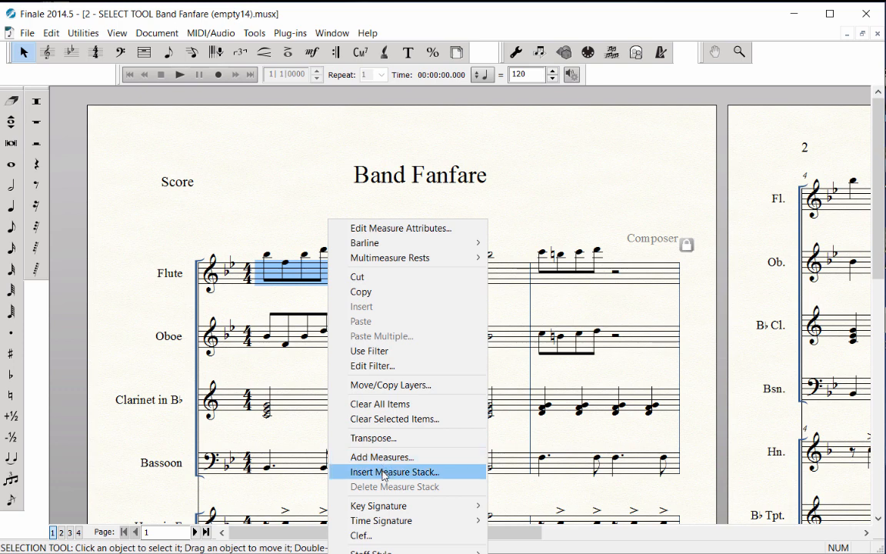
Insert an empty measure stack before the first bar via the contextual menu.
left_click(393, 470)
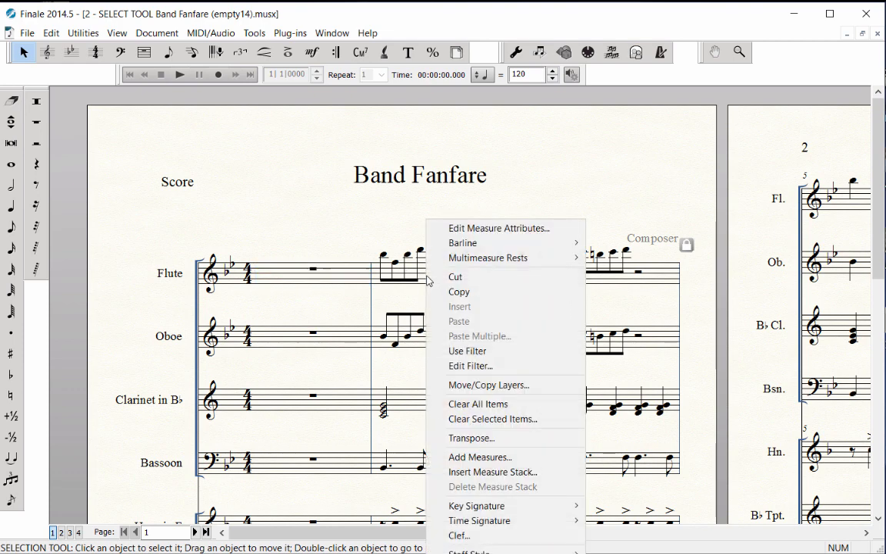
mouse_move(476, 505)
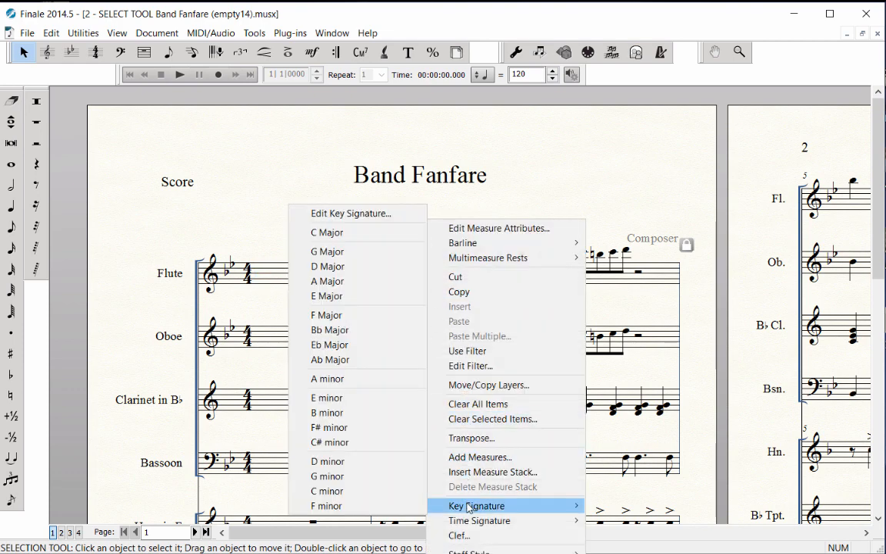
mouse_move(480, 519)
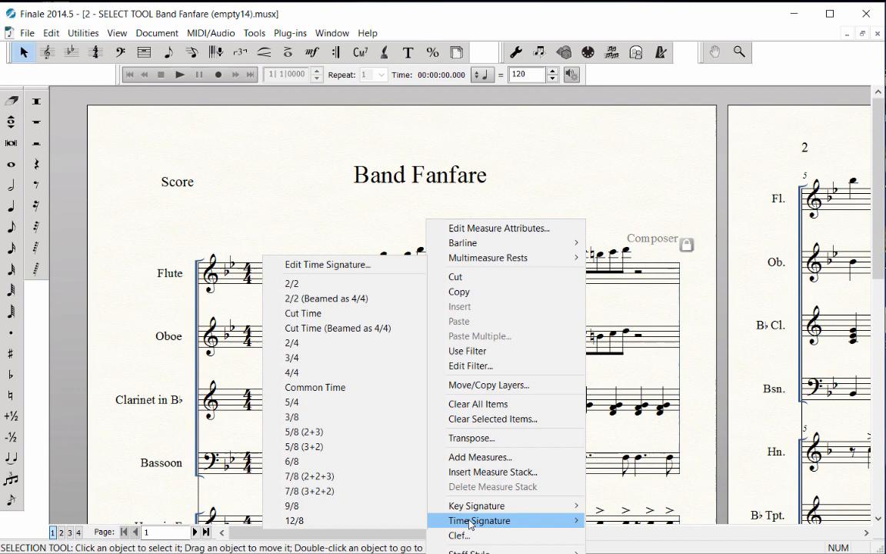
left_click(458, 535)
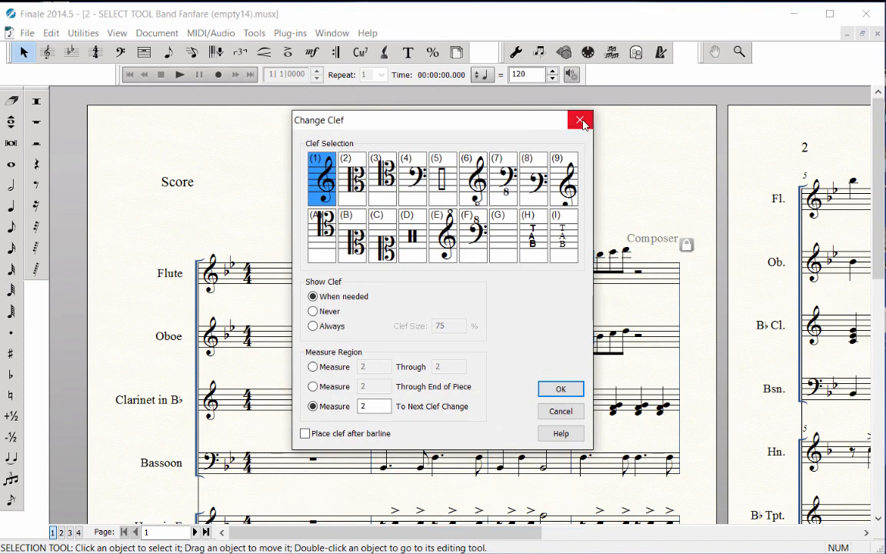
left_click(581, 120)
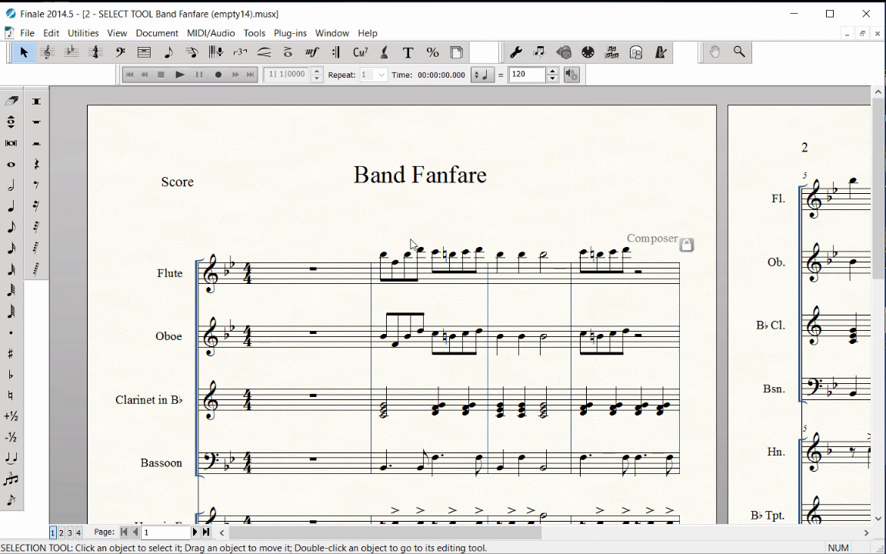